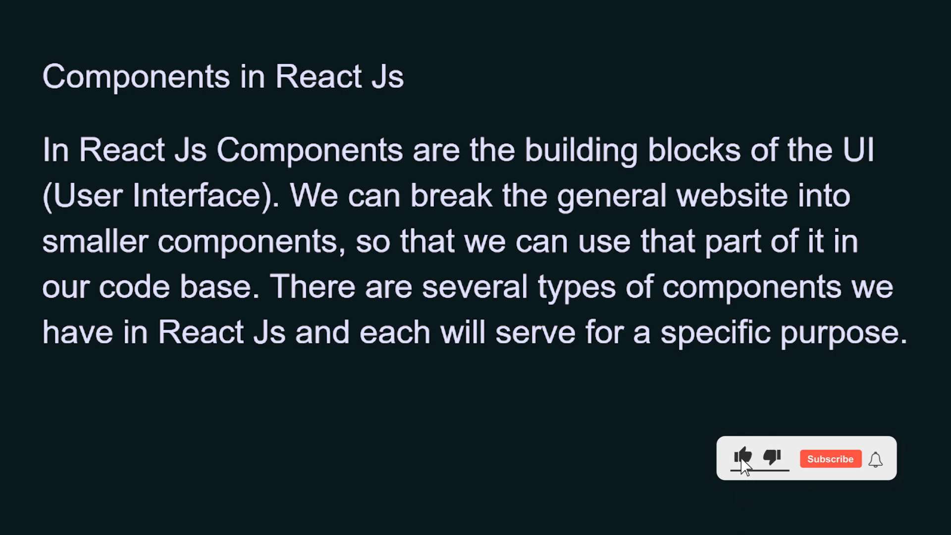
Bring up VS Code and highlight every occurrence of the App name in the code.
click(830, 459)
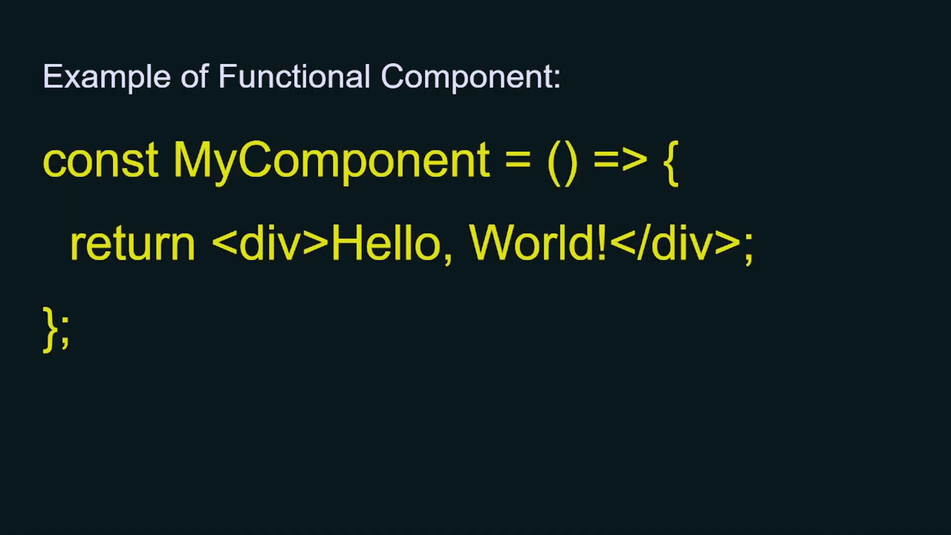
mouse_move(360, 343)
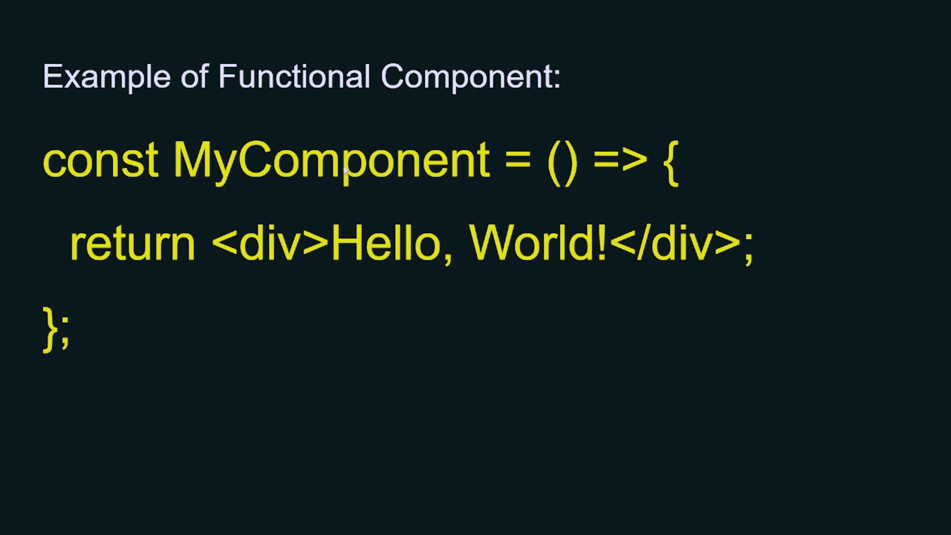
mouse_move(591, 169)
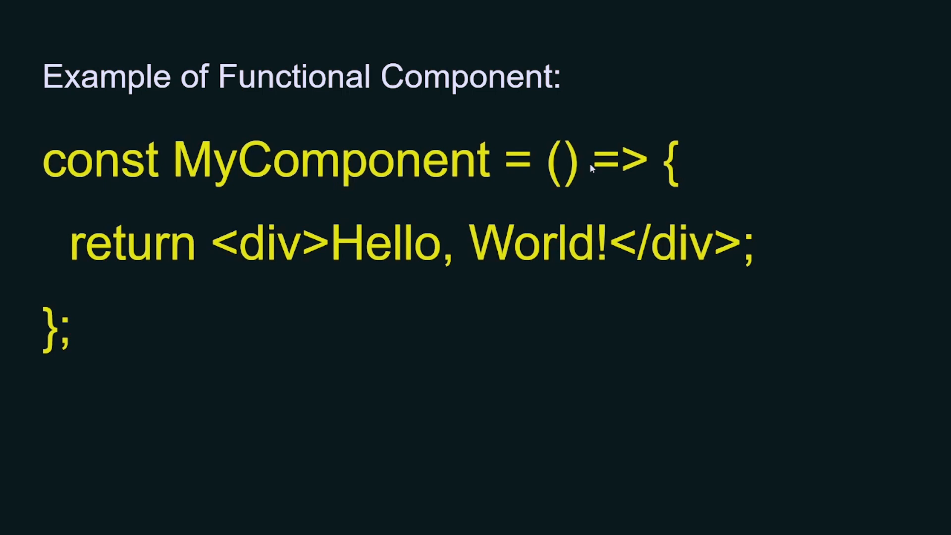
mouse_move(261, 249)
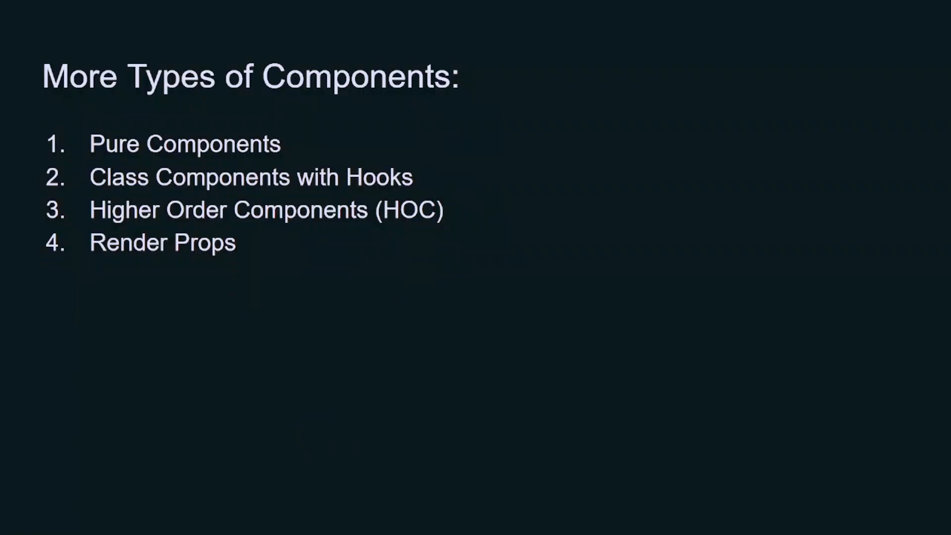
click(157, 520)
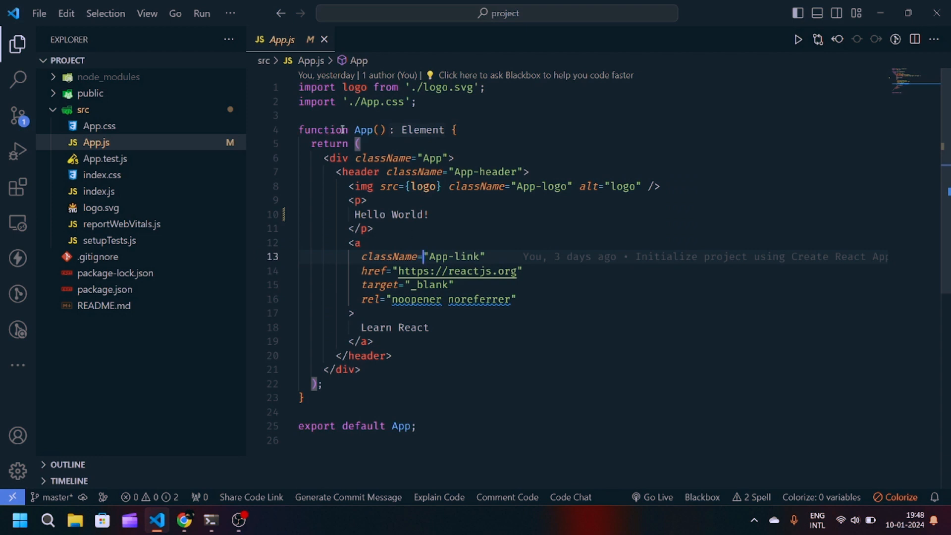
double_click(362, 130)
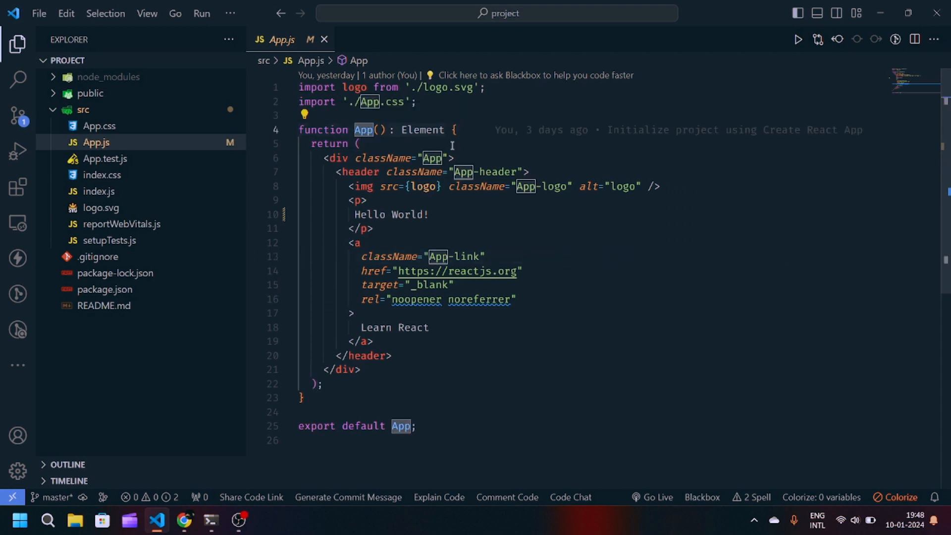
Run npm start in the integrated terminal to launch the React development server.
click(362, 370)
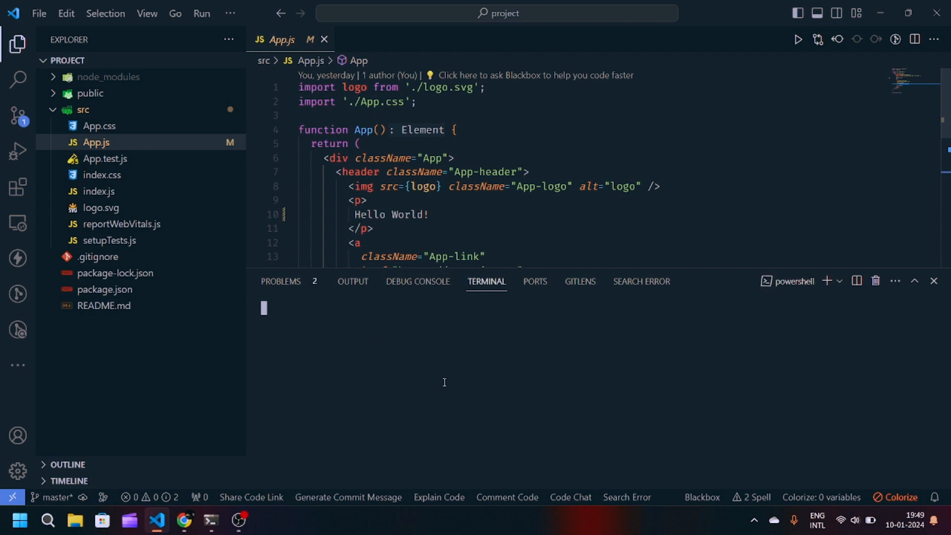
text(npm start)
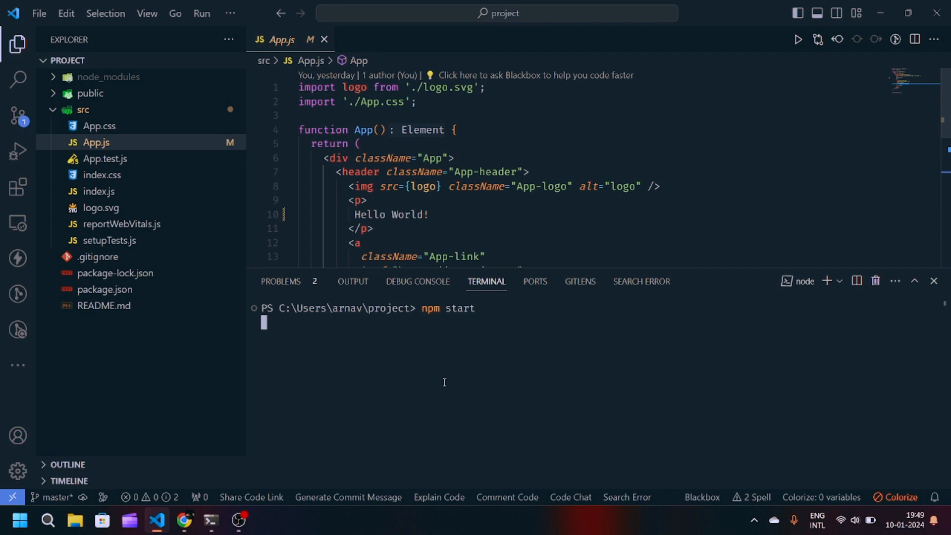
key(Return)
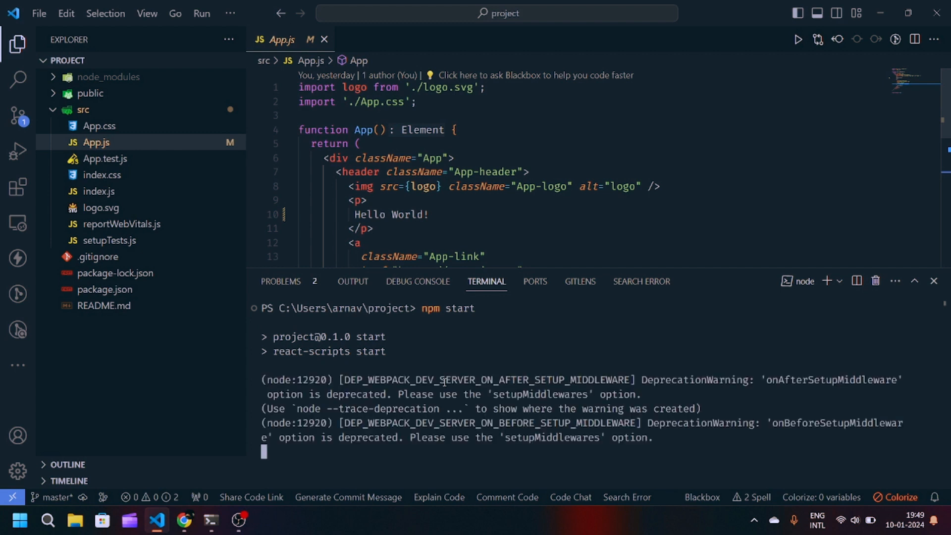
Check the React app rendering Hello World at localhost:3000 in Chrome, then return to VS Code.
click(184, 520)
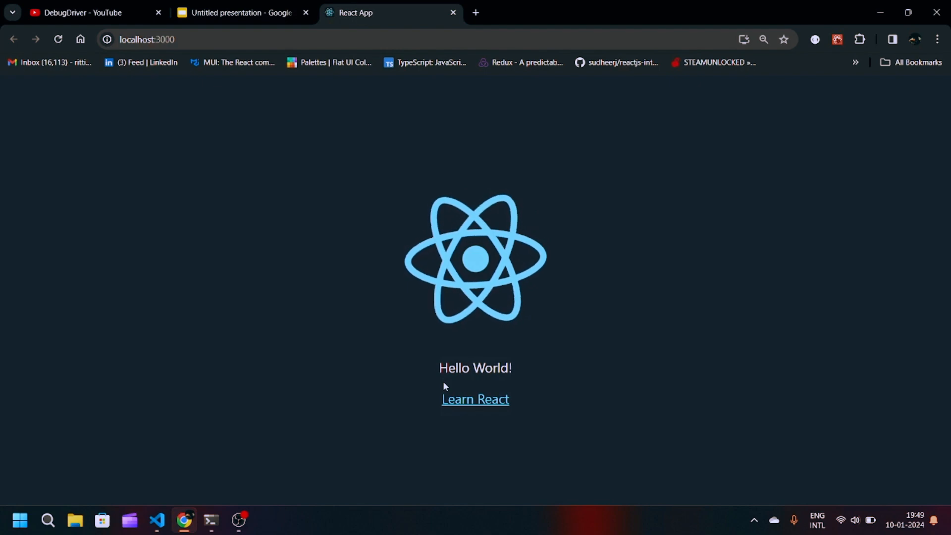
click(157, 520)
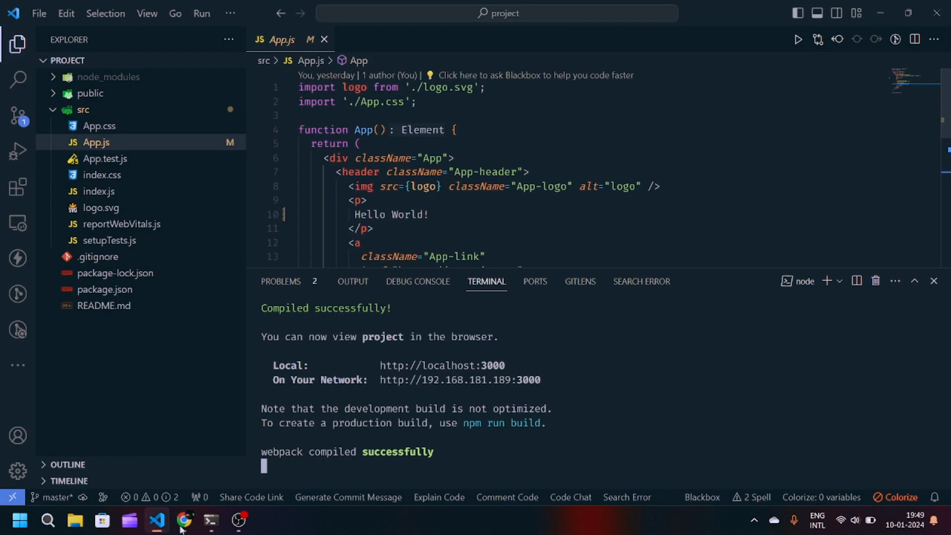
mouse_move(338, 268)
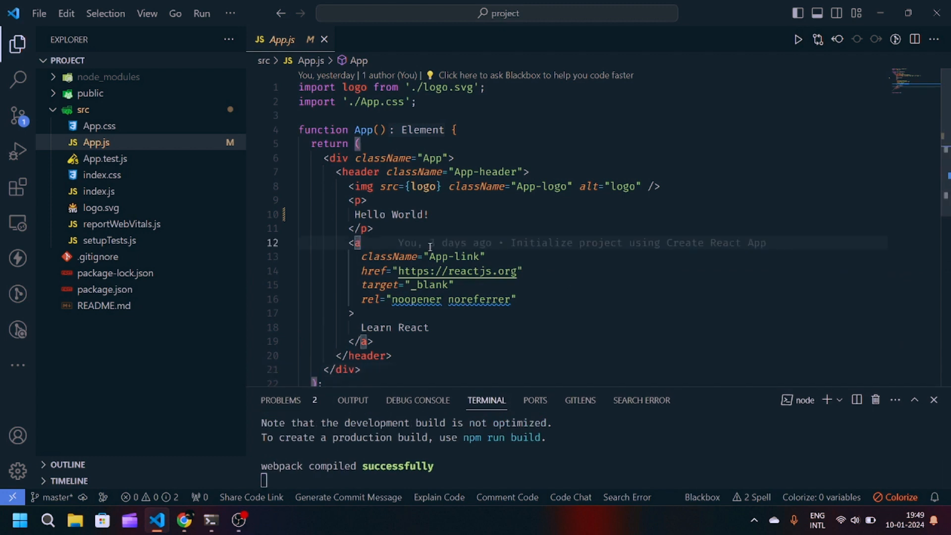
mouse_move(95, 142)
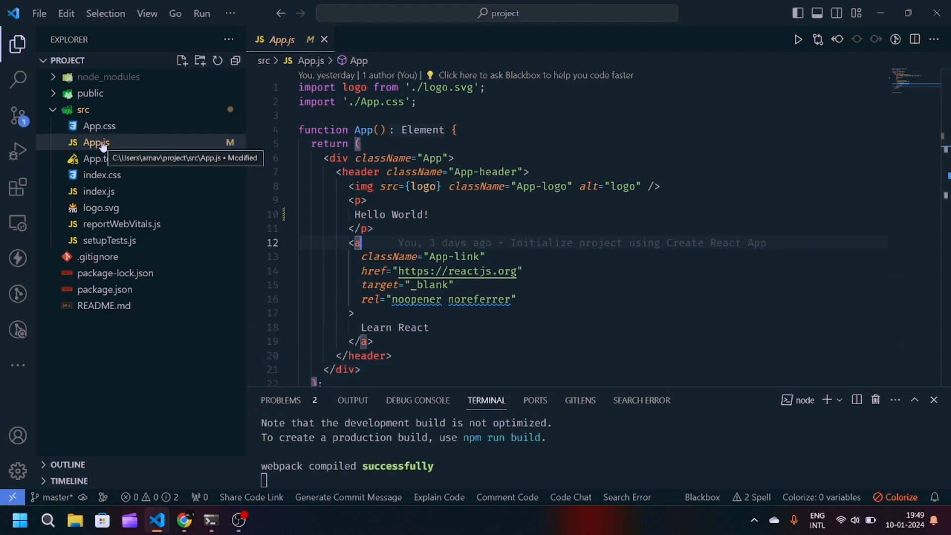
mouse_move(403, 355)
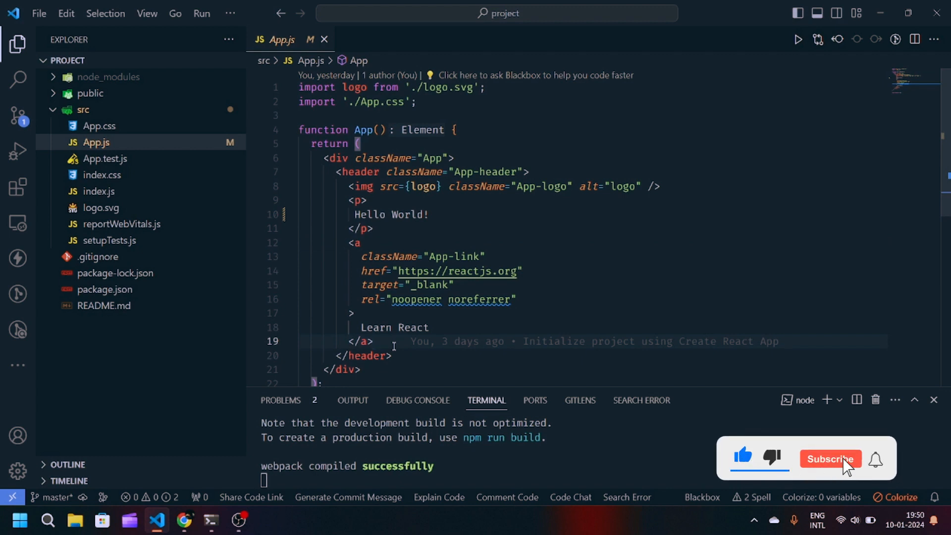
click(830, 459)
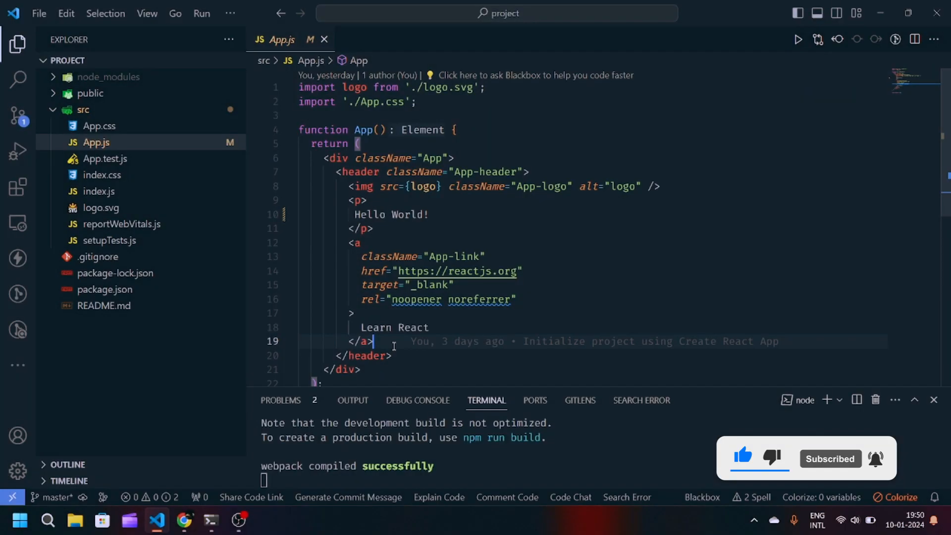